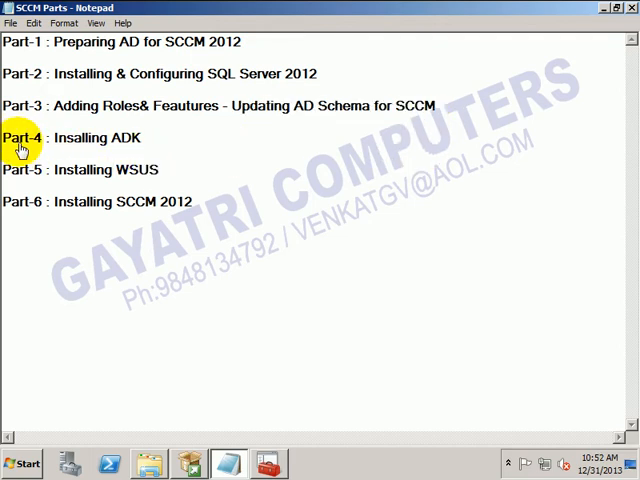
# Step: Highlight the 'Part-4 : Installing ADK' line in the SCCM series notes
pyautogui.doubleClick(20, 136)
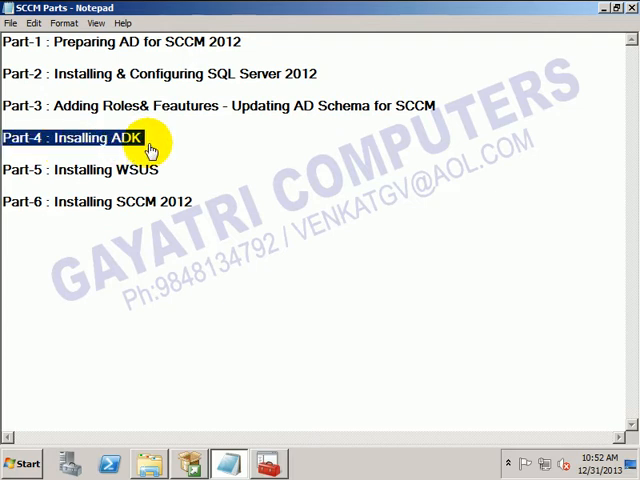
pyautogui.moveTo(604, 12)
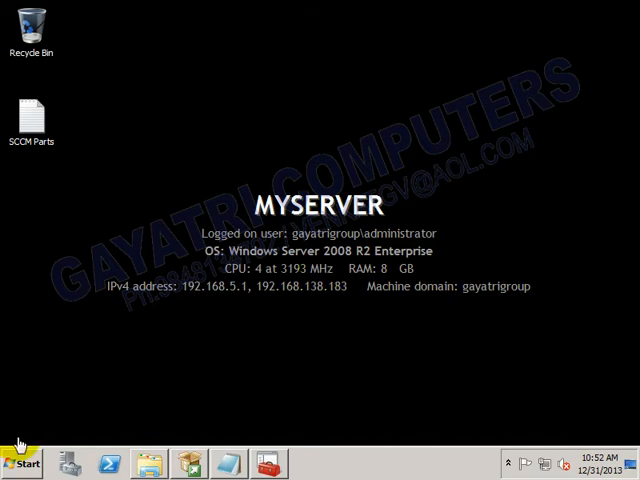
# Step: Browse from Start > Computer to drive Z:, enter the ADK folder and select adksetup.exe
pyautogui.click(24, 458)
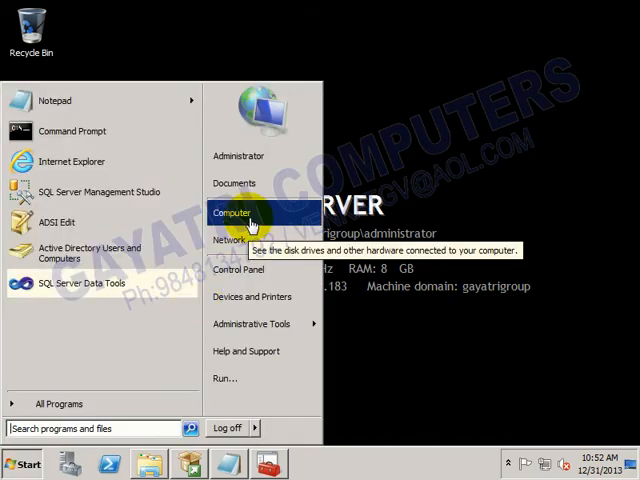
pyautogui.click(232, 212)
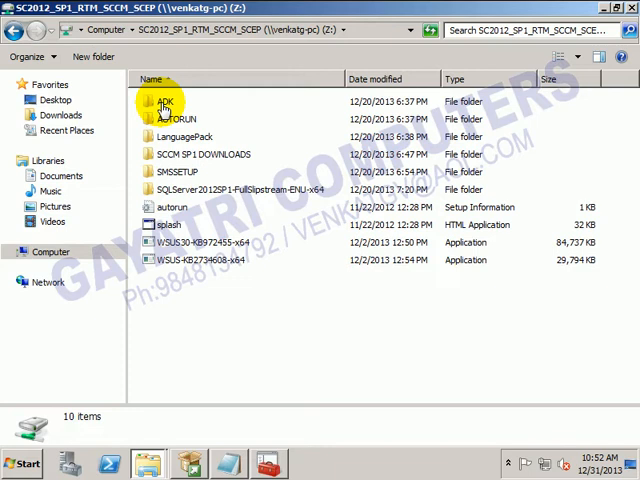
pyautogui.click(164, 104)
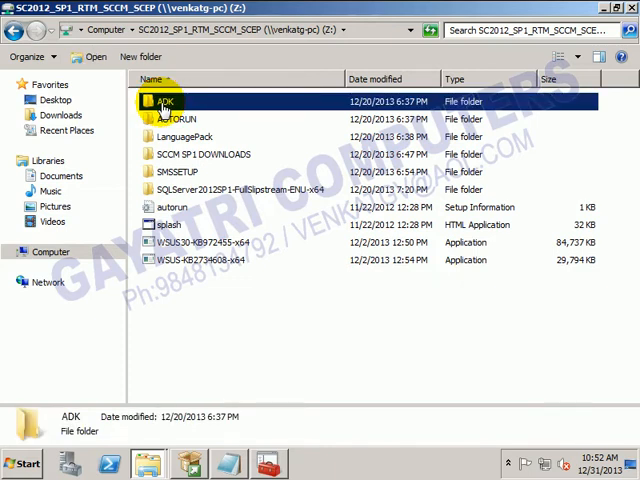
pyautogui.doubleClick(166, 100)
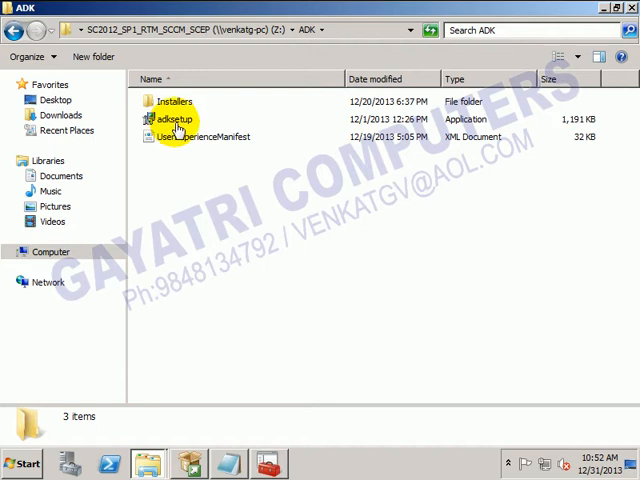
pyautogui.click(176, 120)
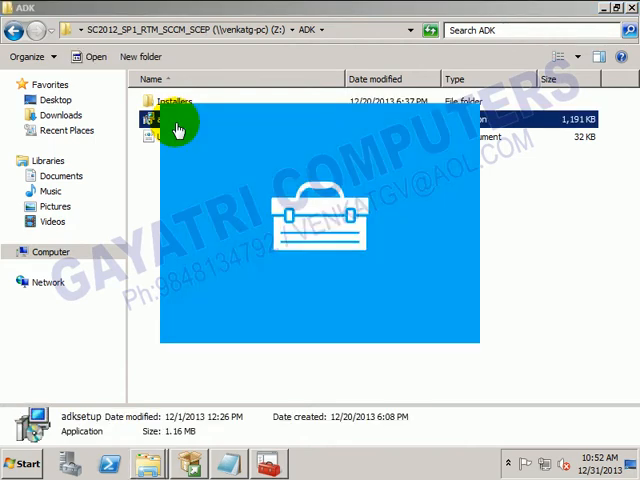
# Step: Launch adksetup and accept the default Windows Kits\8.0 install location
pyautogui.doubleClick(150, 120)
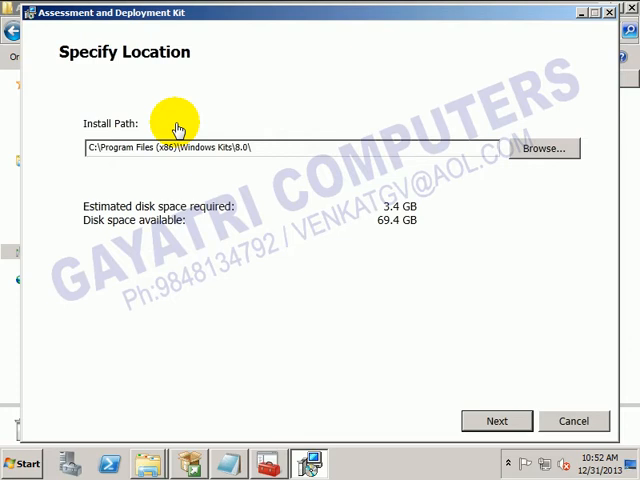
pyautogui.moveTo(60, 30)
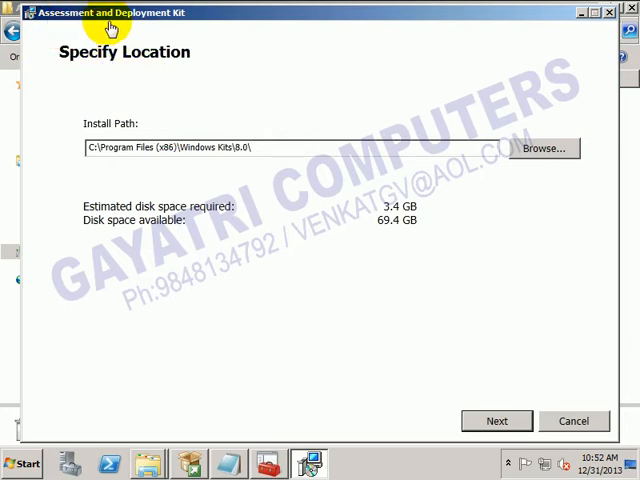
pyautogui.moveTo(196, 60)
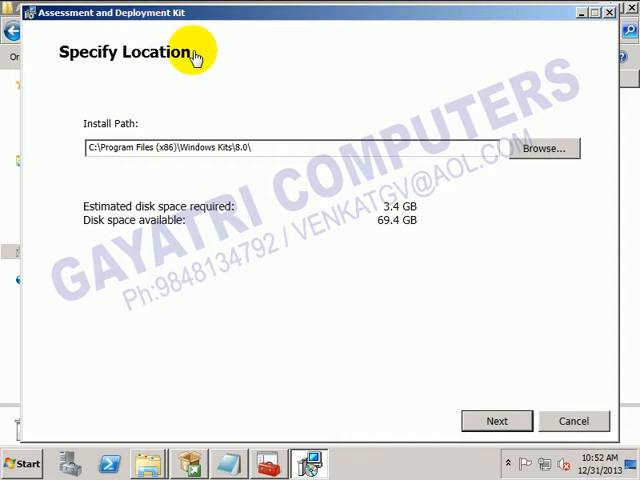
pyautogui.moveTo(120, 170)
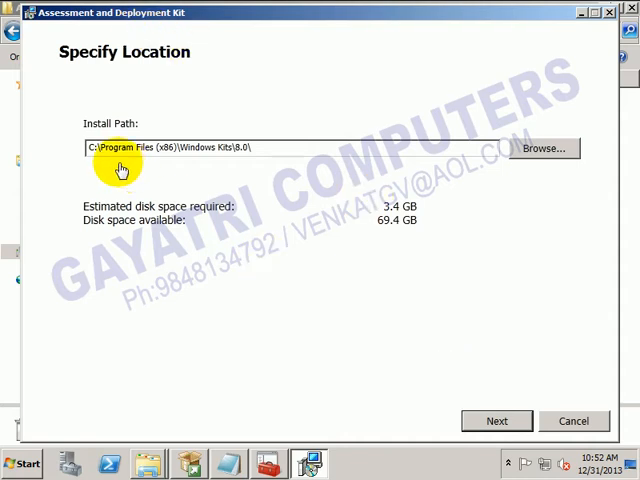
pyautogui.moveTo(496, 420)
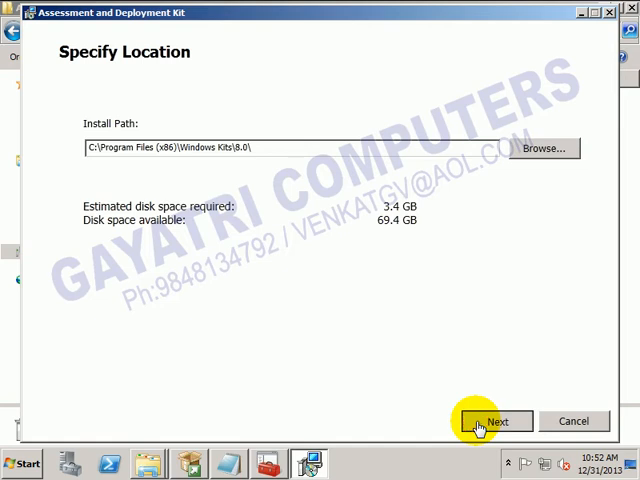
pyautogui.click(484, 420)
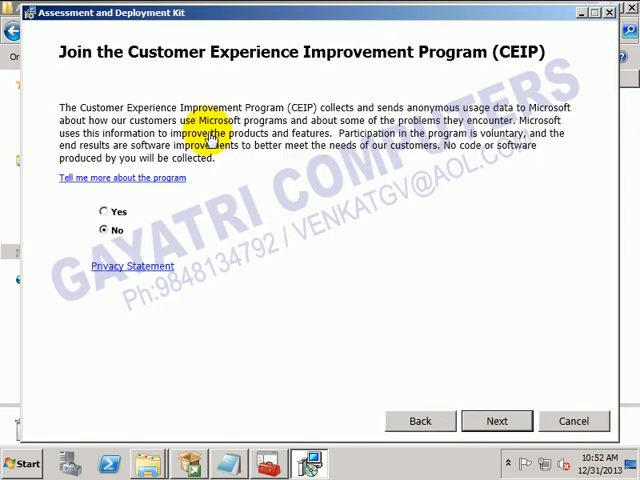
pyautogui.moveTo(496, 80)
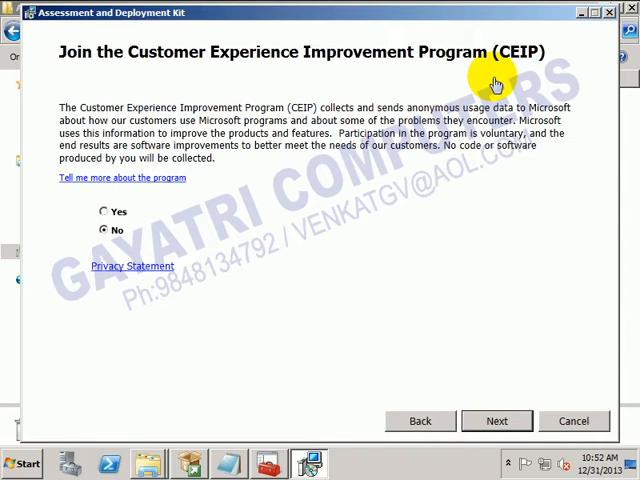
# Step: Decline CEIP and deselect Windows Performance Toolkit and SQL Server 2012 Express, keeping Deployment Tools, Windows PE, USMT and VAMT
pyautogui.click(494, 420)
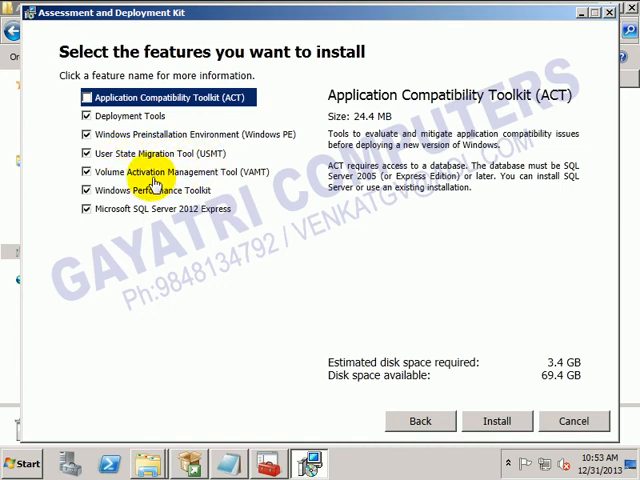
pyautogui.moveTo(252, 184)
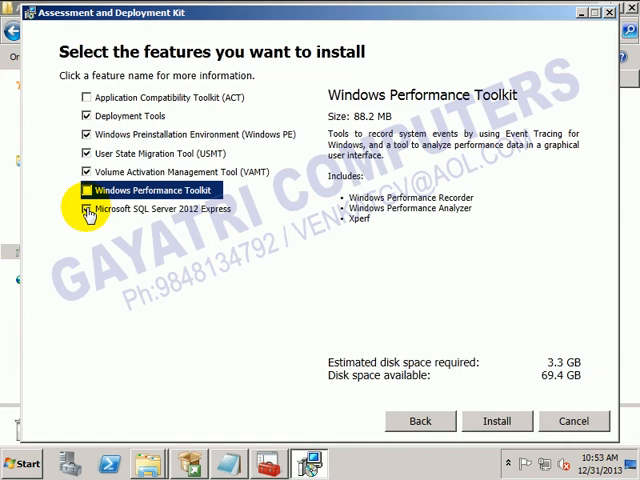
pyautogui.click(156, 208)
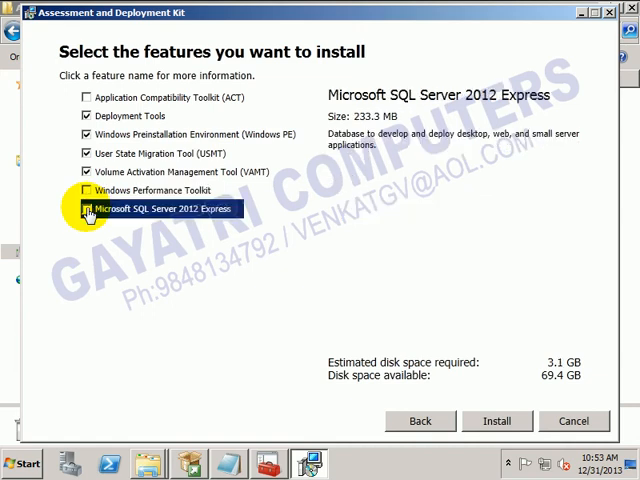
pyautogui.click(74, 208)
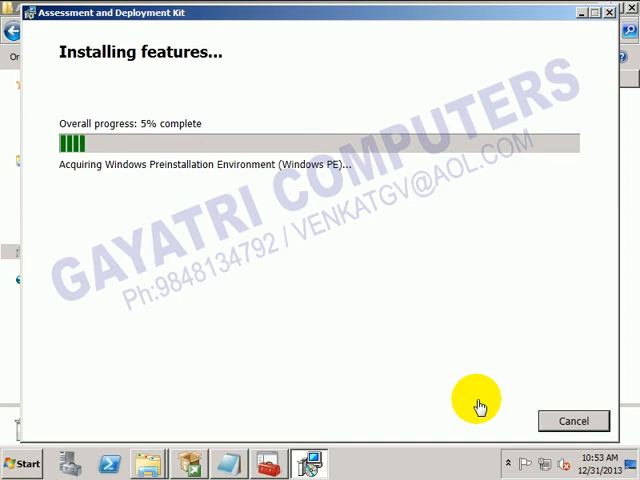
pyautogui.moveTo(64, 230)
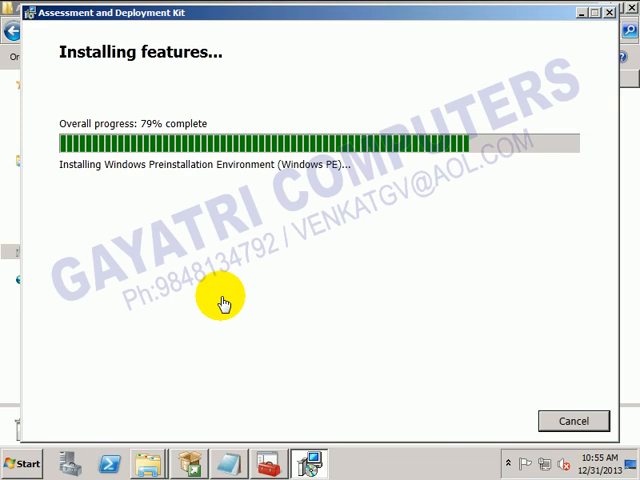
pyautogui.moveTo(72, 28)
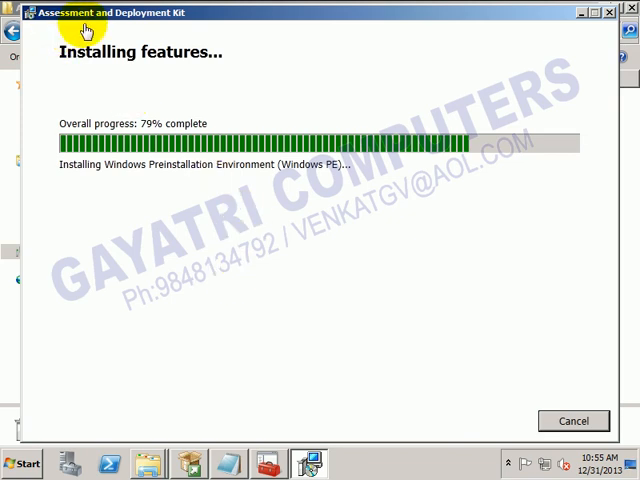
pyautogui.moveTo(202, 208)
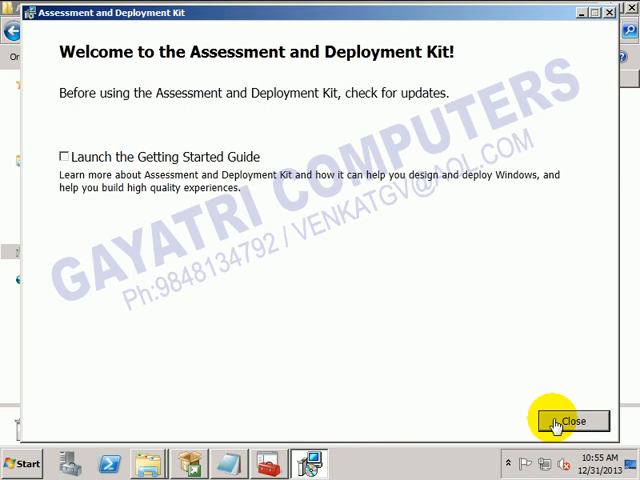
# Step: Close the finished ADK setup without launching the Getting Started Guide
pyautogui.click(556, 422)
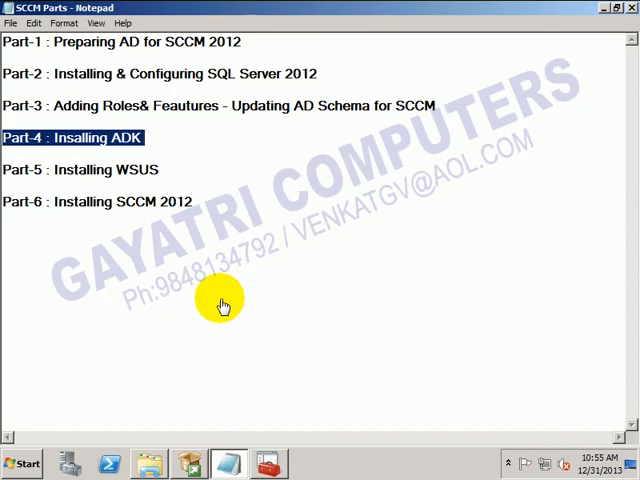
pyautogui.moveTo(160, 150)
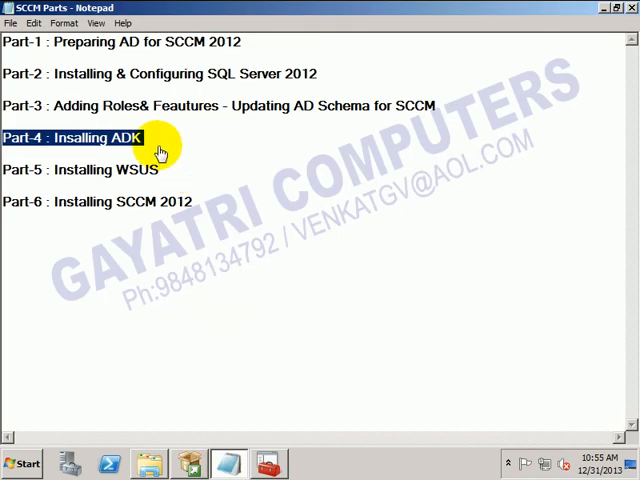